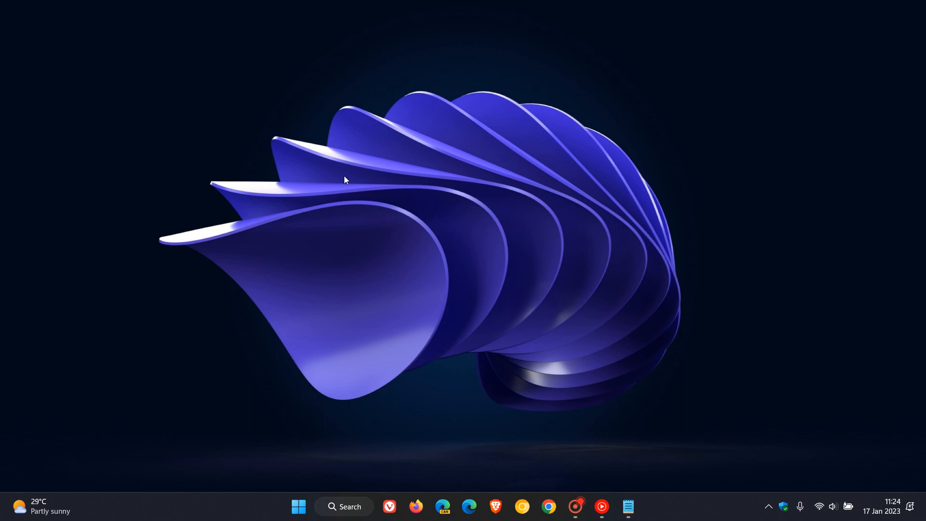
mouse_move(640, 290)
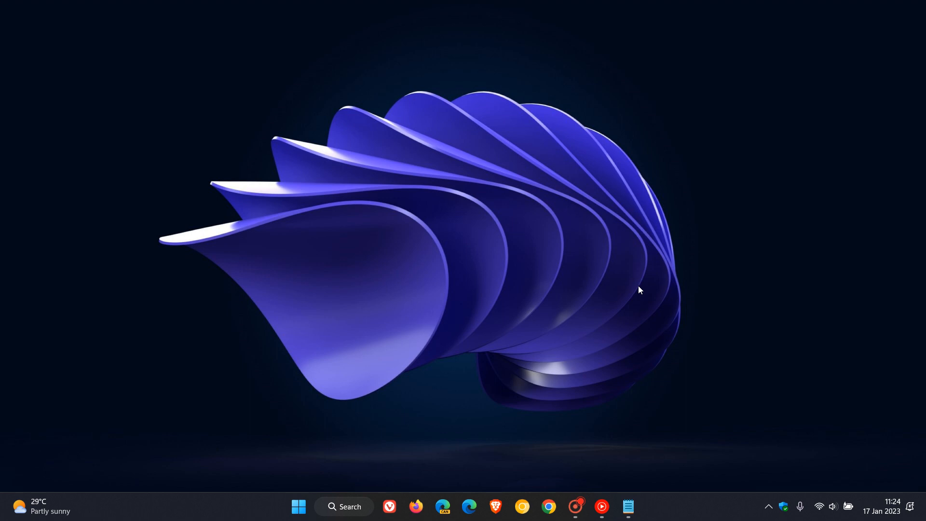
mouse_move(573, 94)
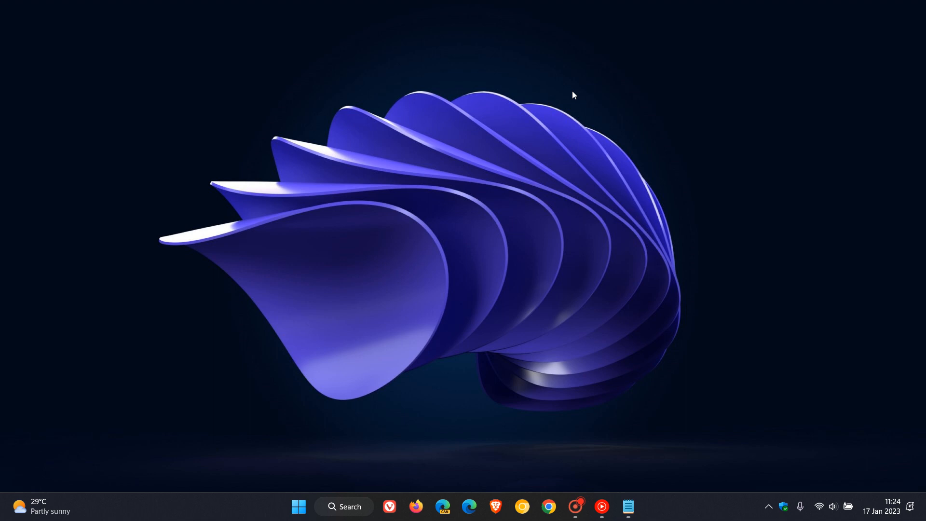
mouse_move(601, 229)
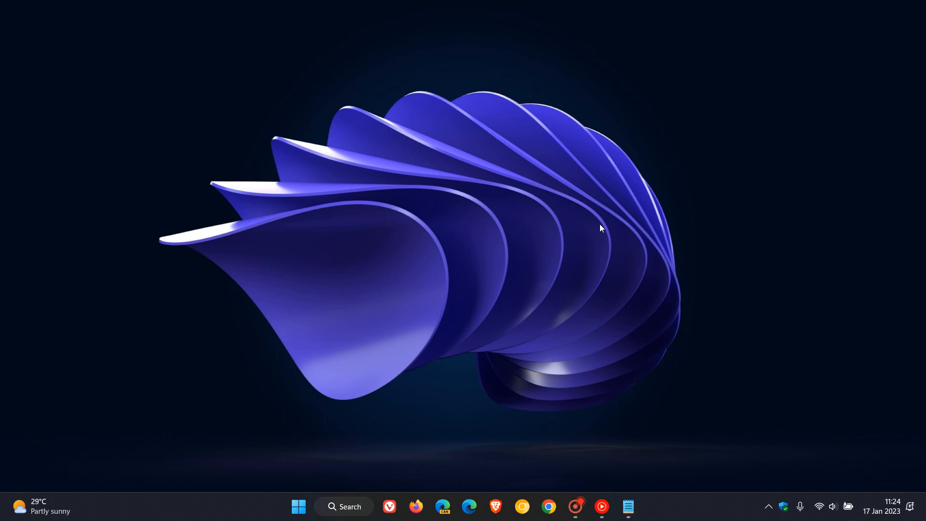
mouse_move(567, 271)
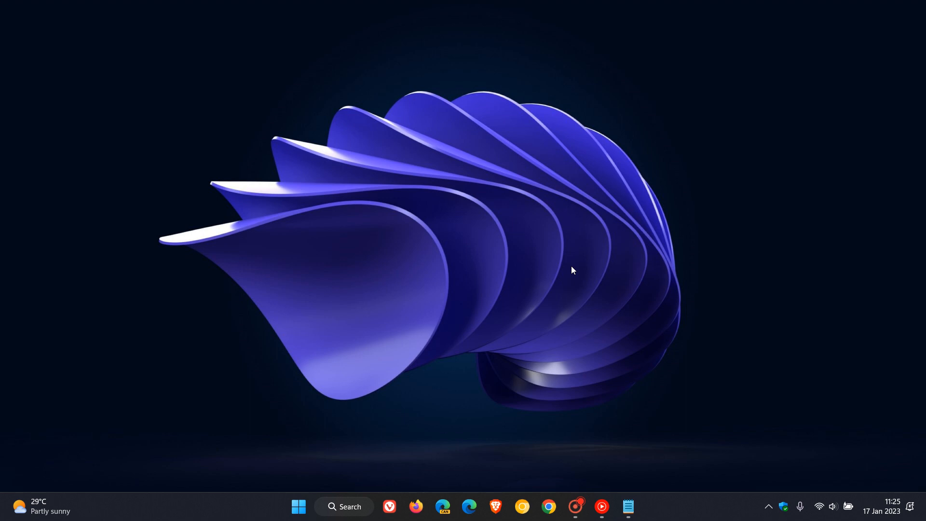
mouse_move(605, 273)
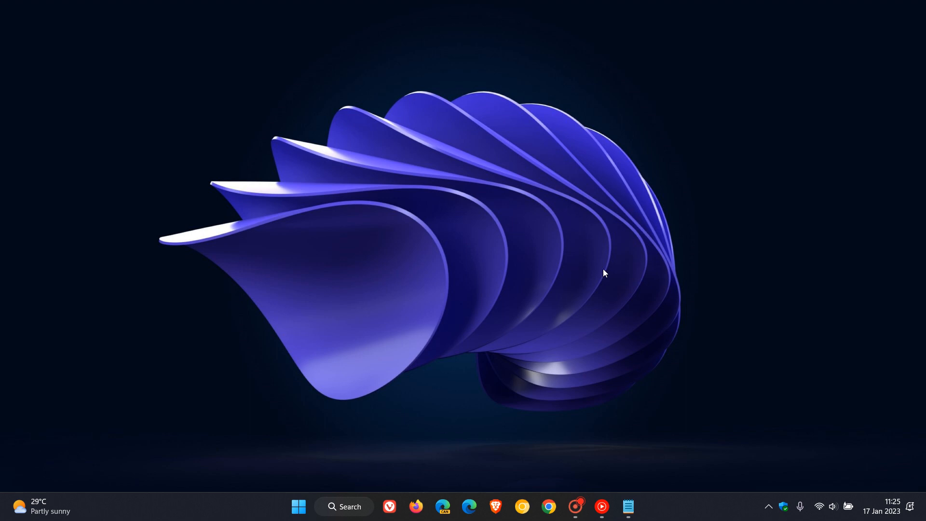
mouse_move(624, 235)
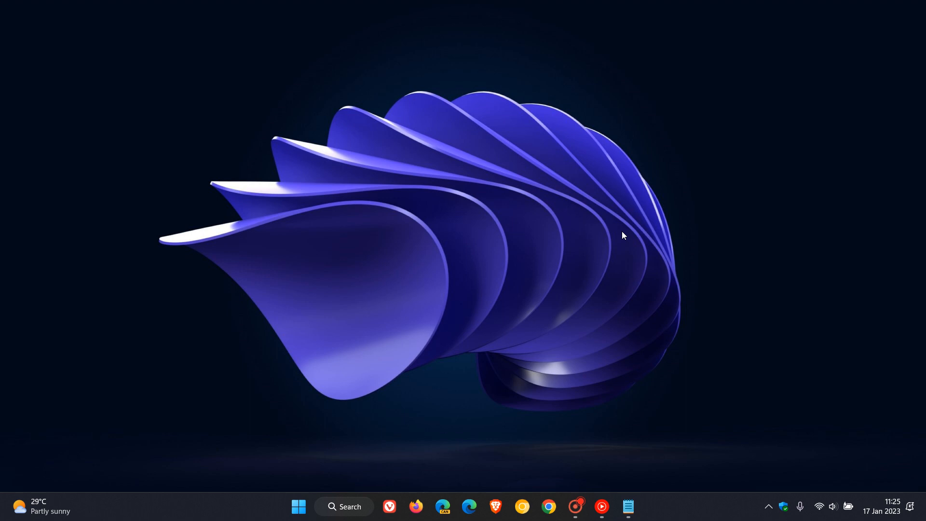
mouse_move(637, 223)
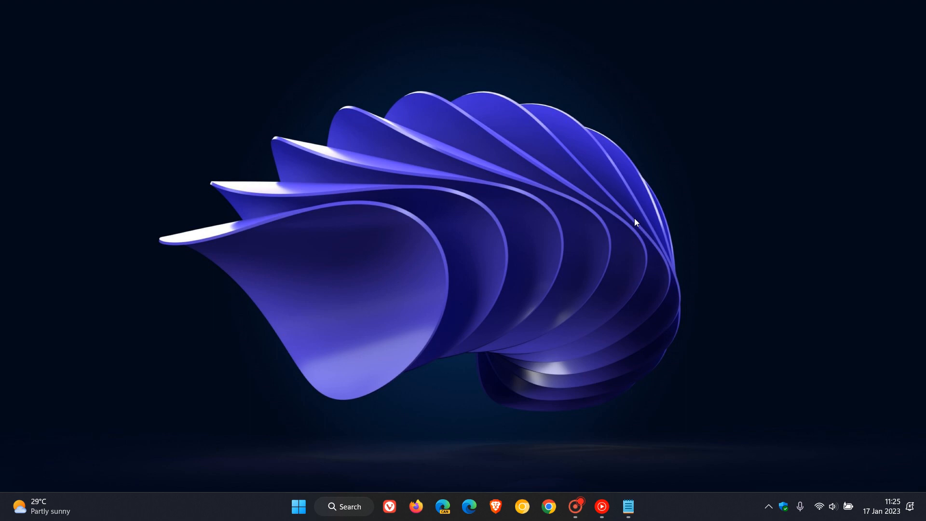
mouse_move(377, 195)
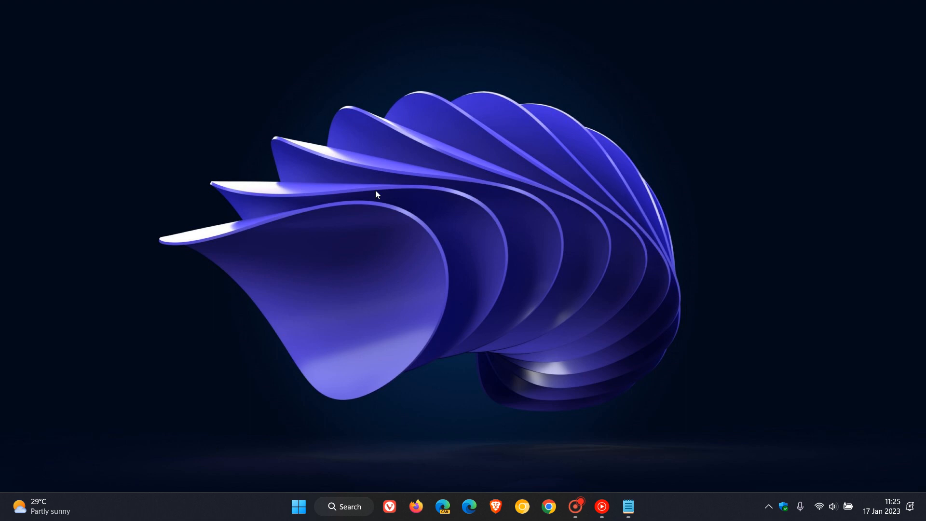
mouse_move(587, 223)
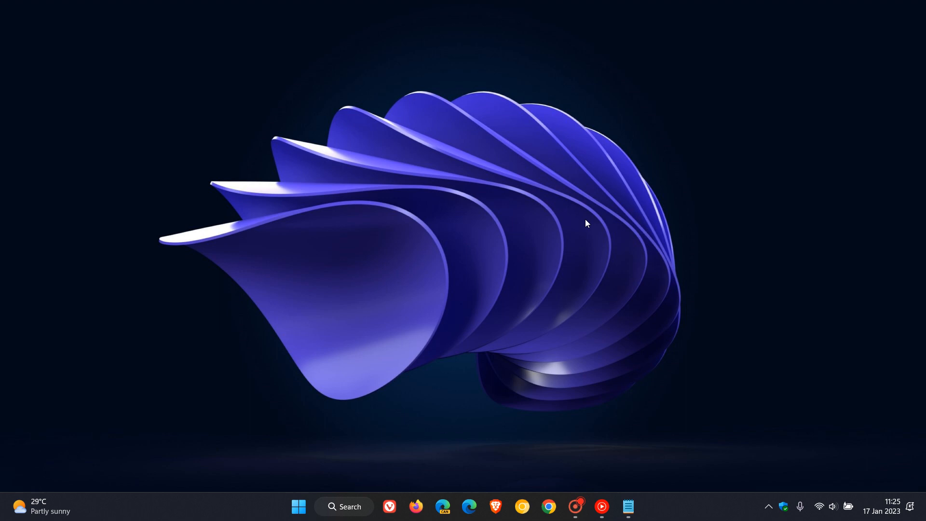
mouse_move(545, 371)
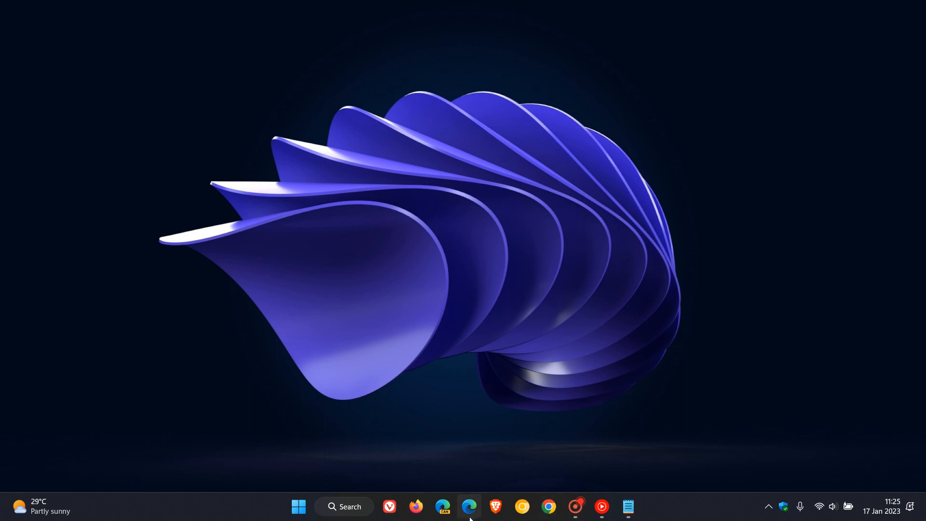
mouse_move(579, 214)
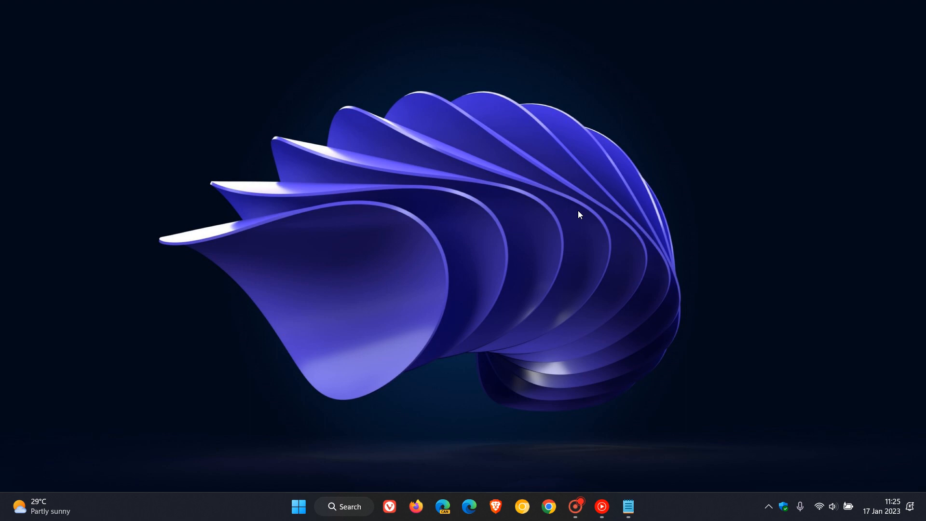
mouse_move(603, 245)
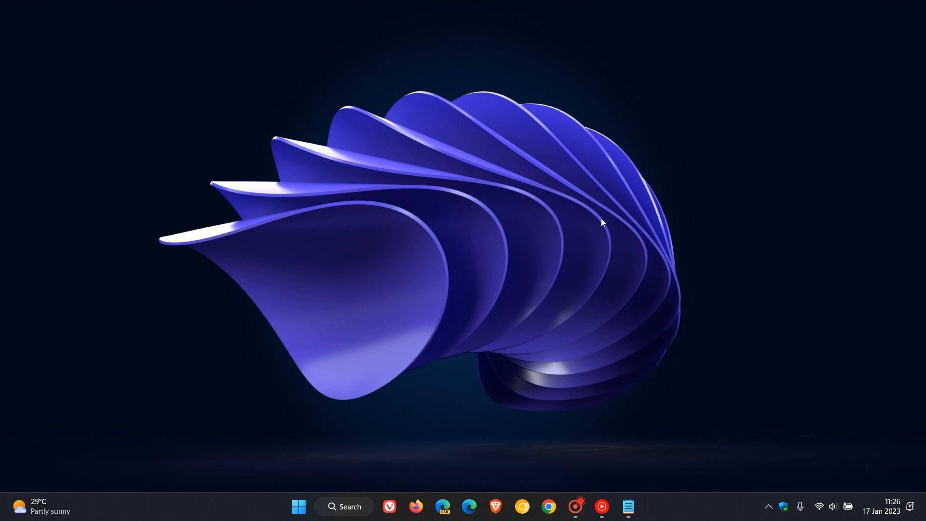
mouse_move(528, 323)
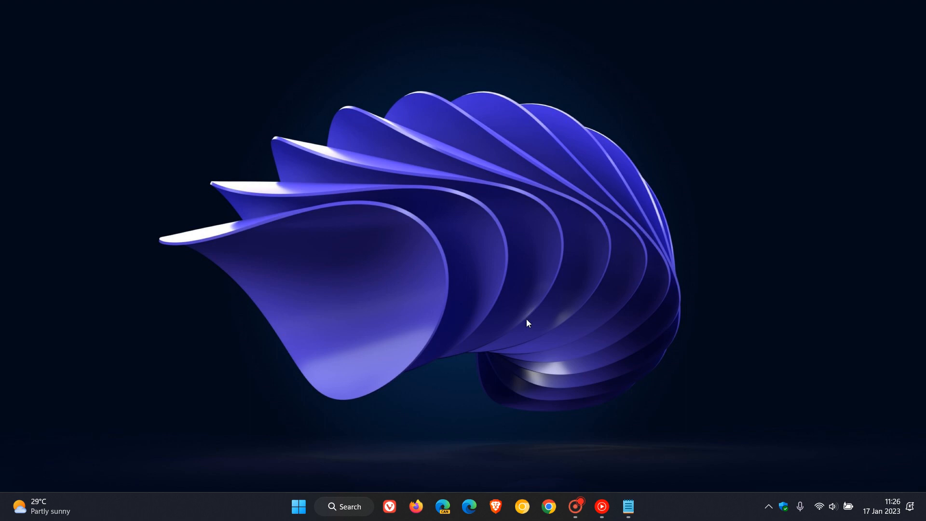
mouse_move(542, 230)
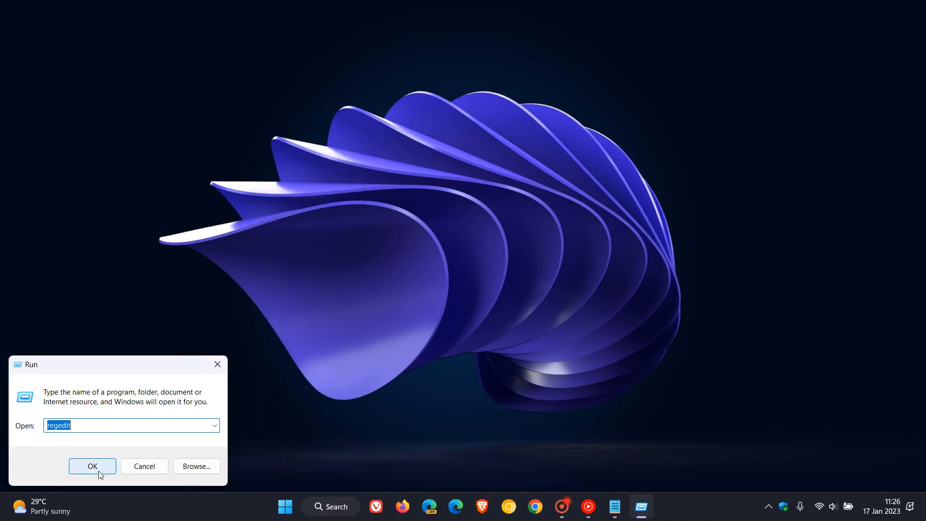
Launch regedit from the Run dialog to open Registry Editor.
click(92, 466)
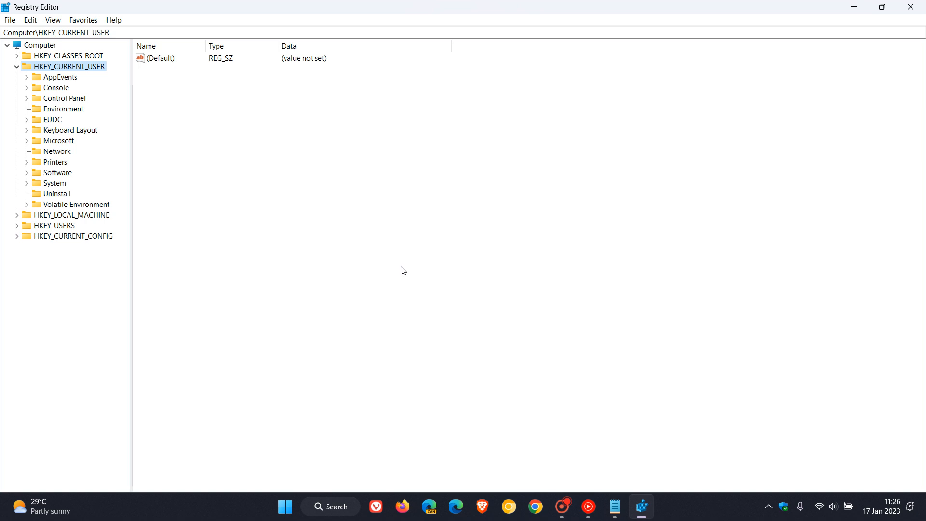
mouse_move(37, 53)
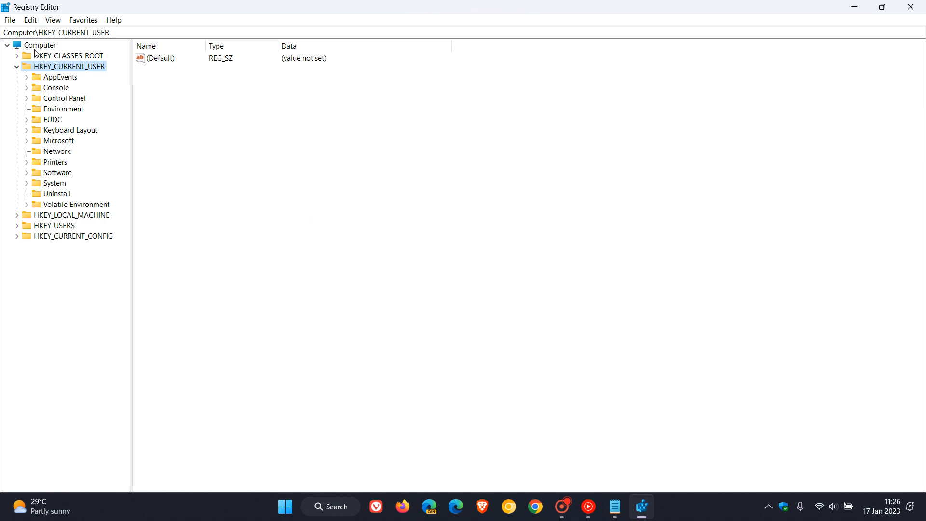
click(9, 20)
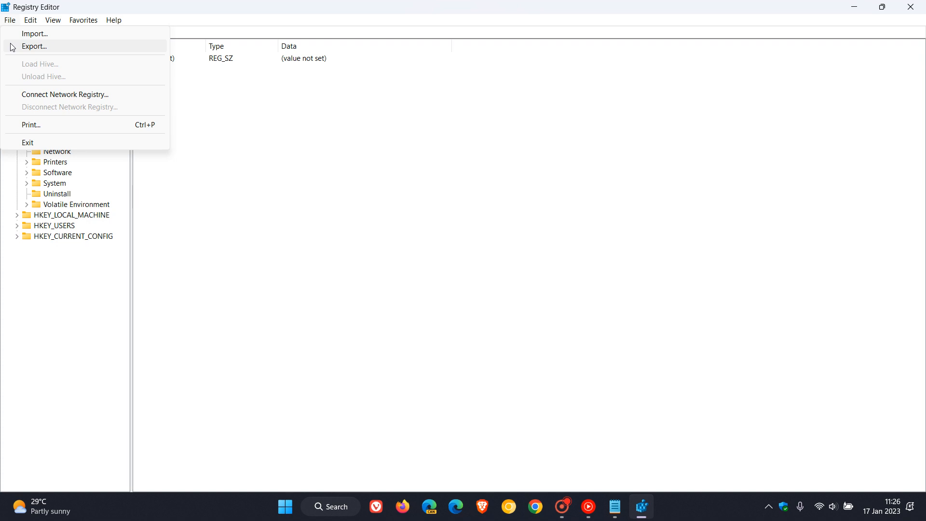
mouse_move(36, 33)
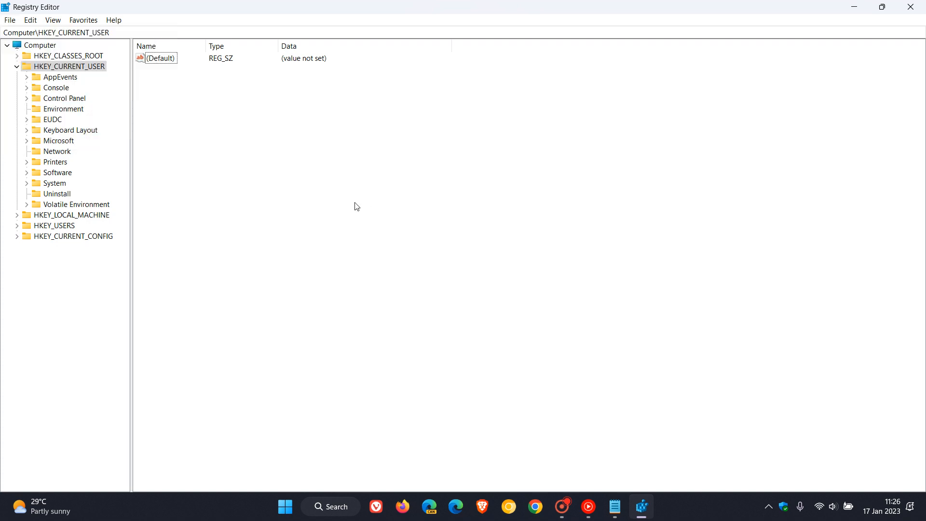
mouse_move(289, 199)
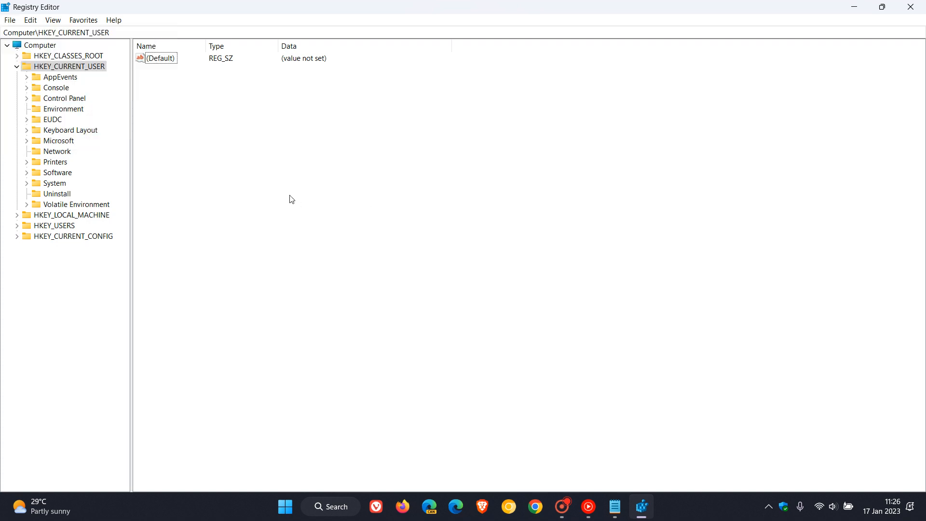
Collapse HKEY_CURRENT_USER and expand HKEY_LOCAL_MACHINE > SOFTWARE > Microsoft.
click(17, 66)
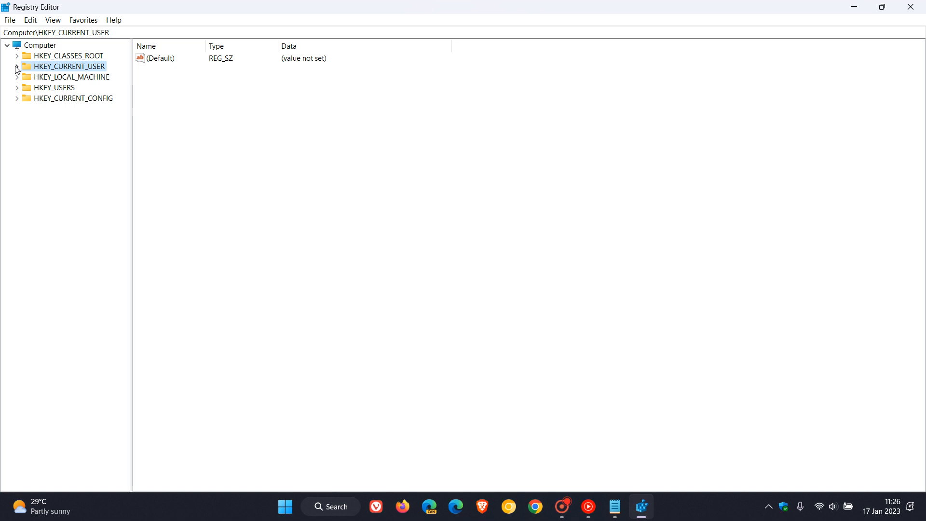
click(72, 77)
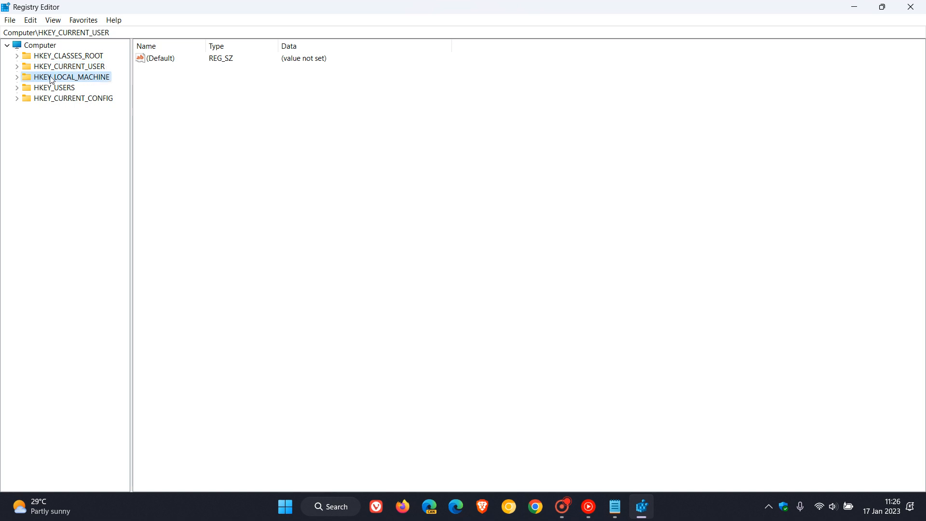
click(17, 77)
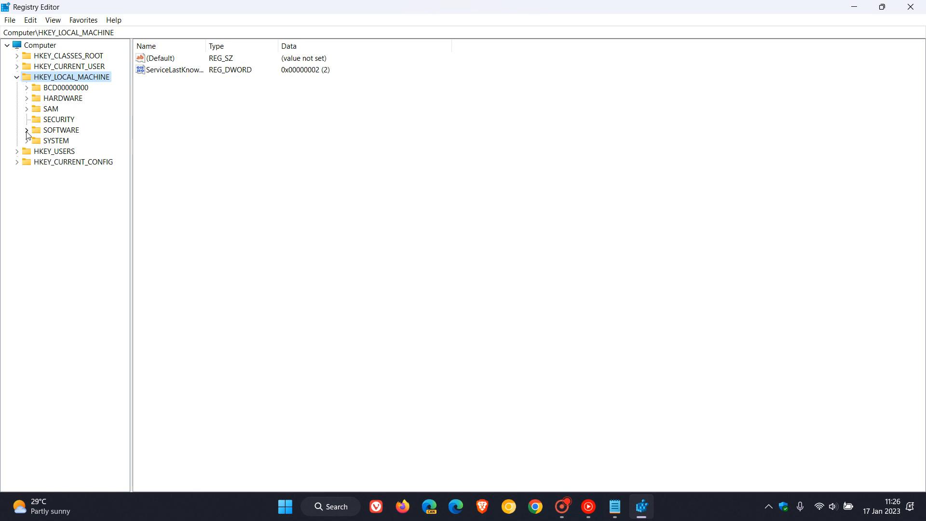
click(27, 131)
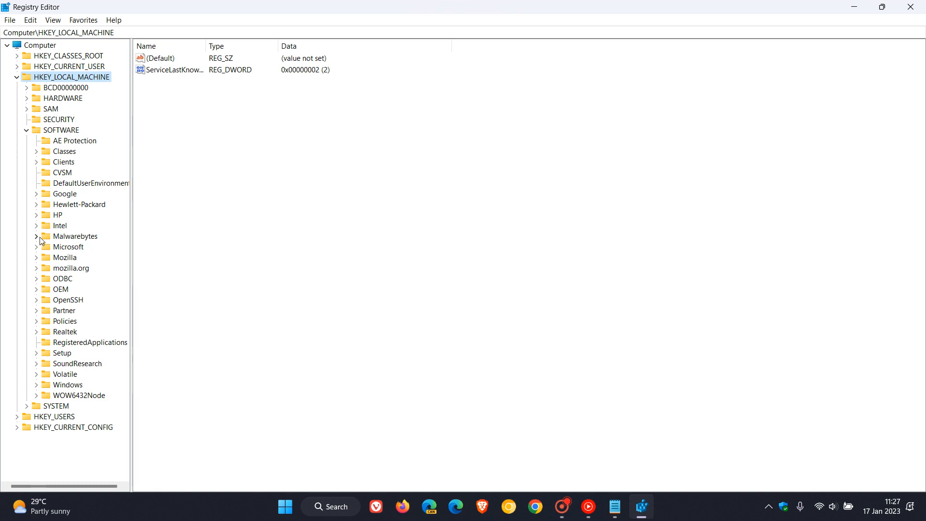
mouse_move(42, 258)
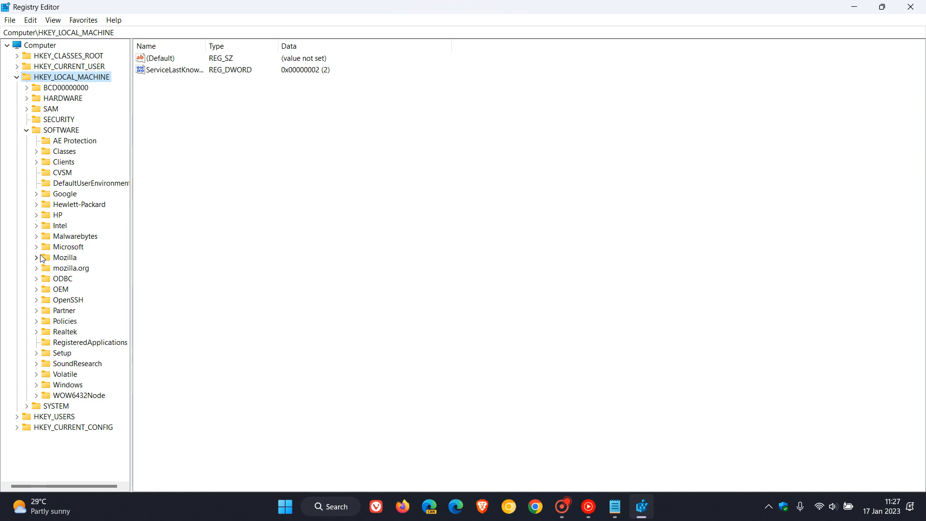
click(37, 246)
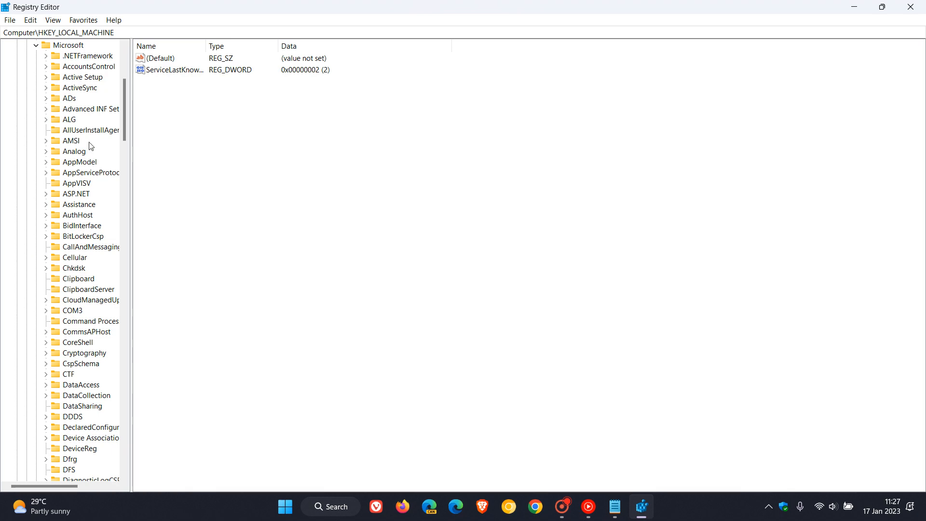
Scroll down, expand the Windows key and select Dwm to show its values.
scroll(down, 3)
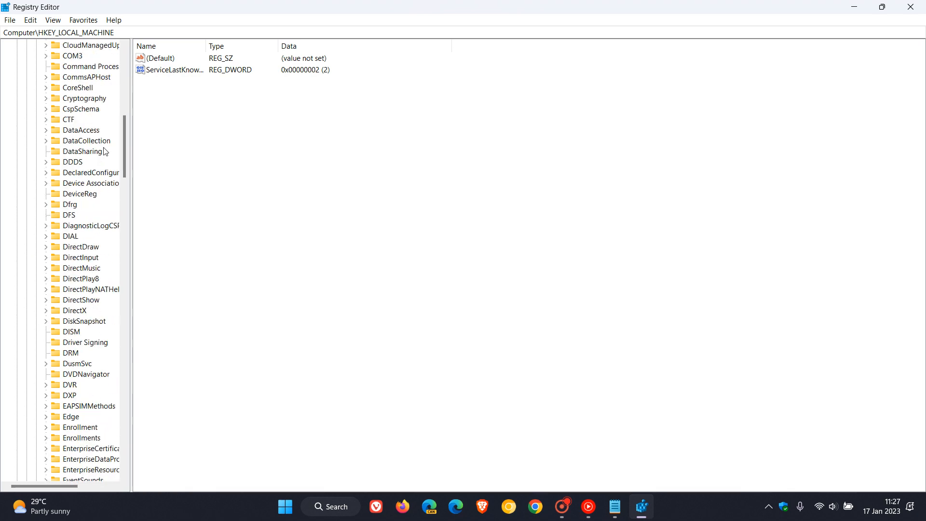
scroll(down, 3)
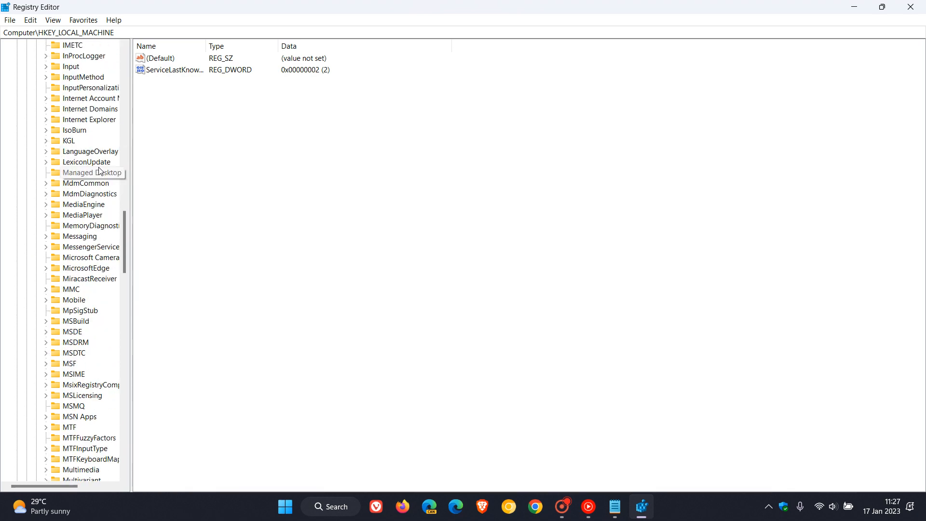
scroll(down, 3)
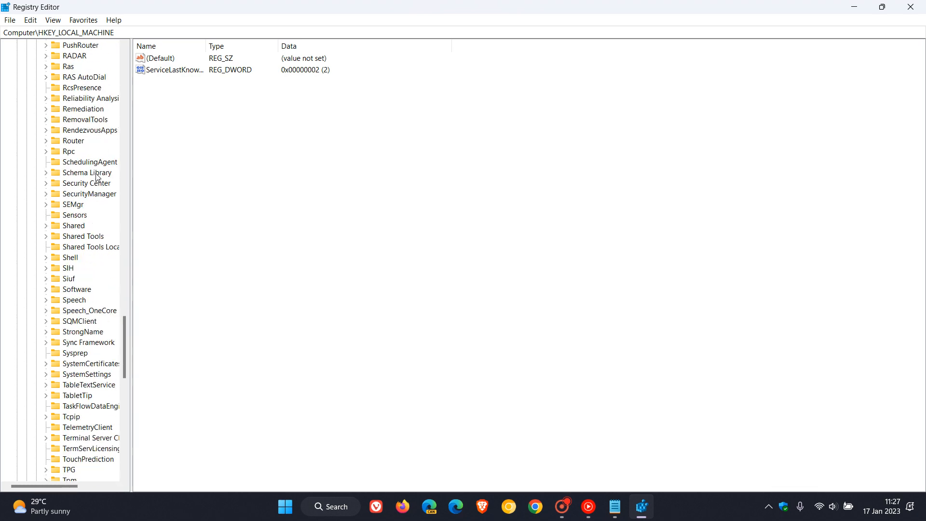
scroll(down, 3)
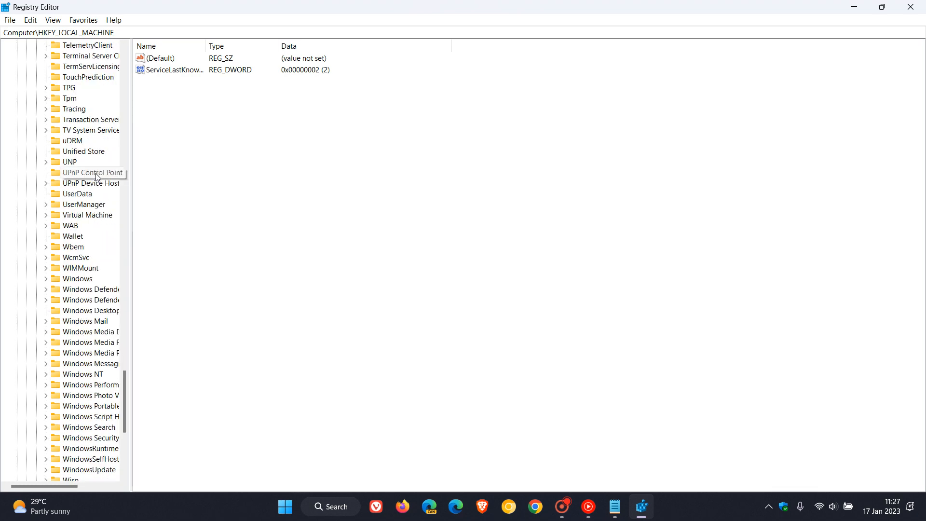
scroll(down, 3)
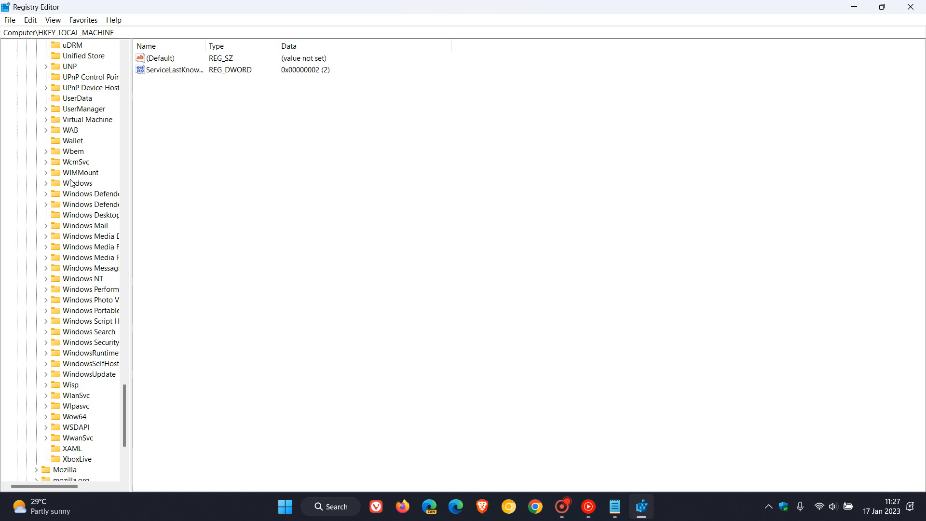
click(45, 183)
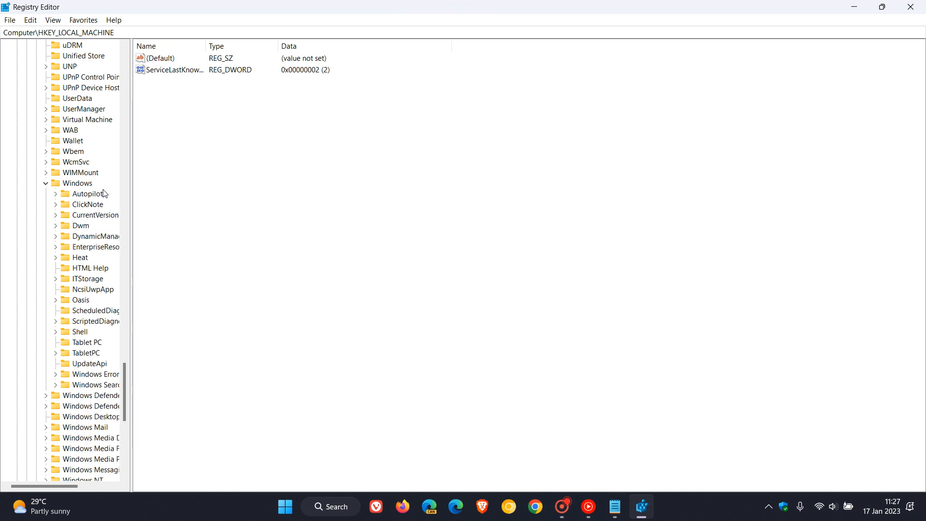
click(78, 226)
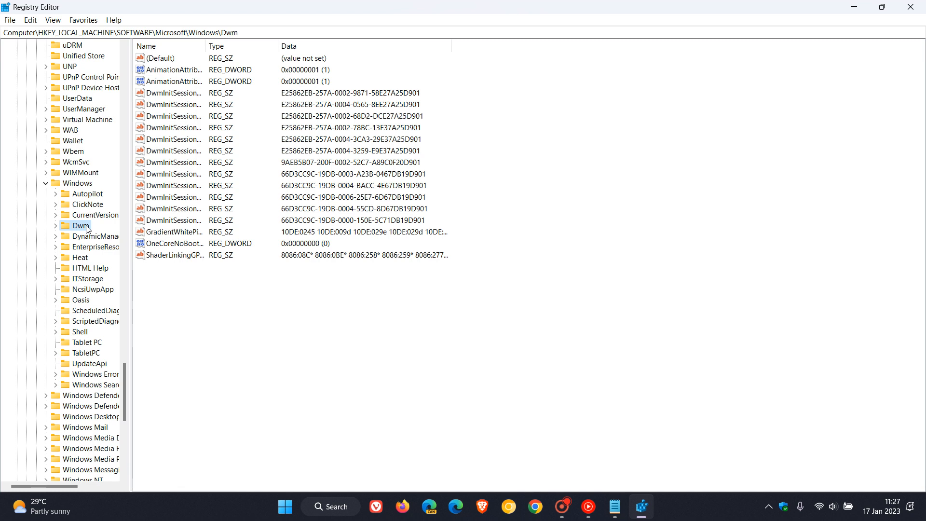
Create a DWORD (32-bit) value 'New Value #1' under the Dwm key.
right_click(79, 225)
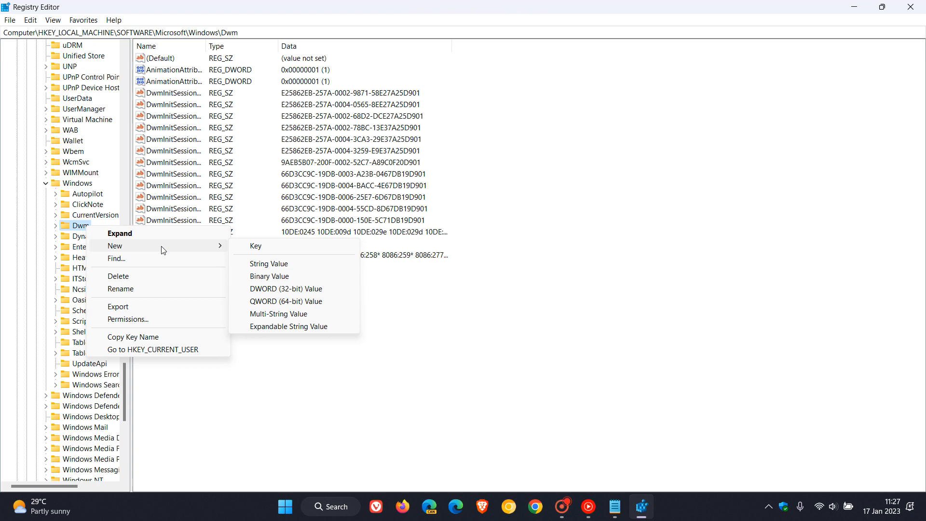
mouse_move(294, 276)
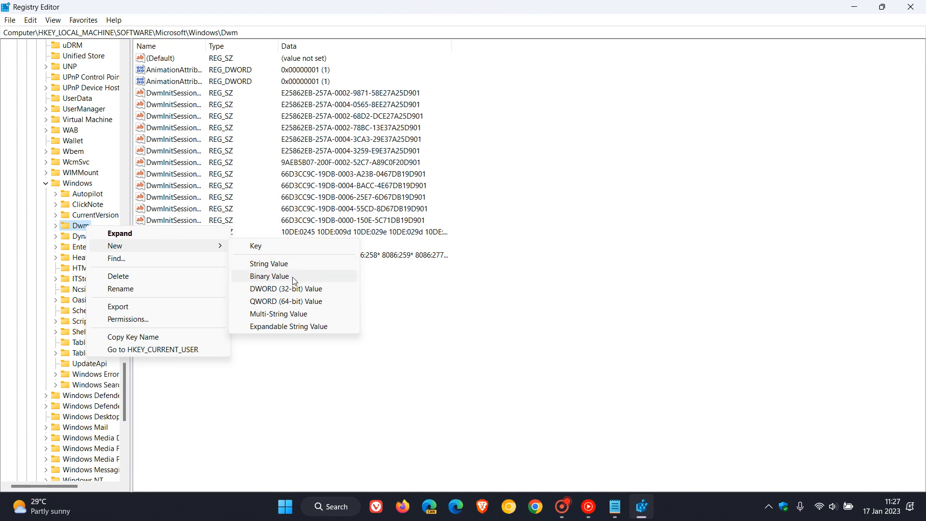
click(286, 288)
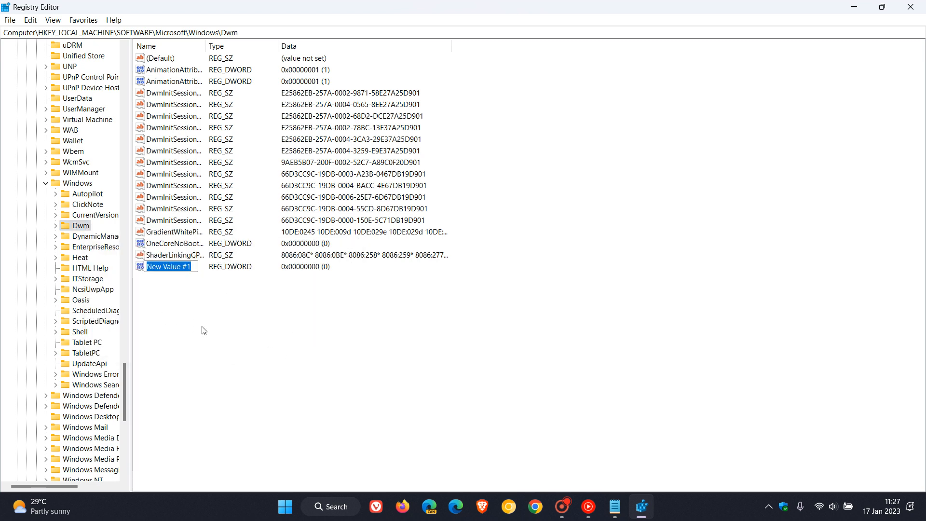
mouse_move(227, 329)
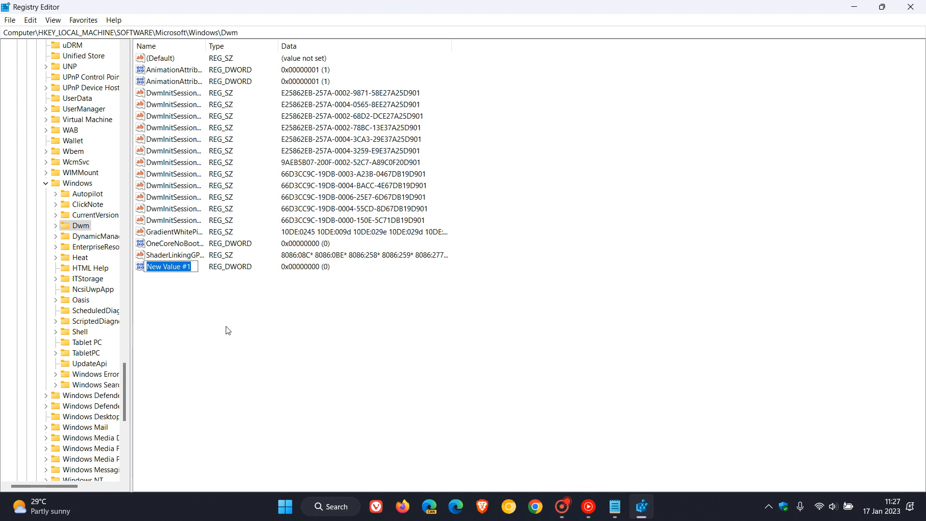
mouse_move(295, 341)
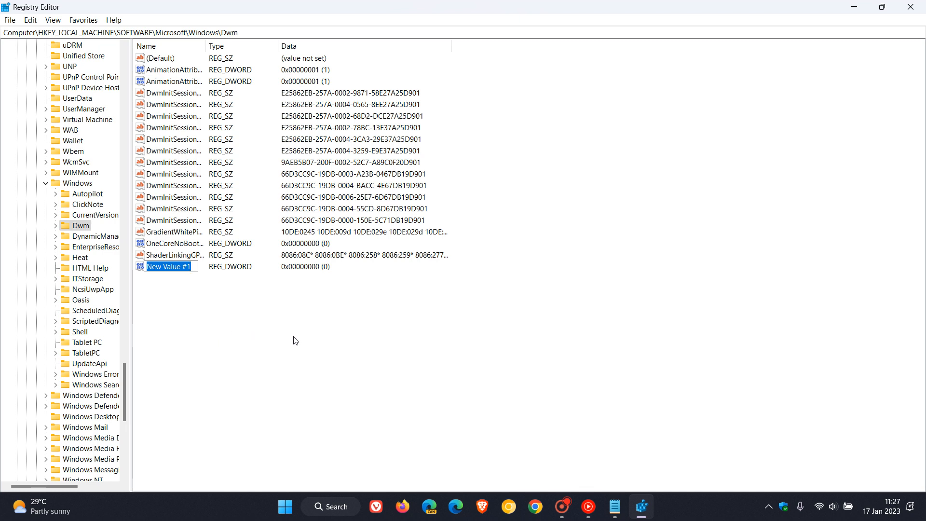
mouse_move(240, 329)
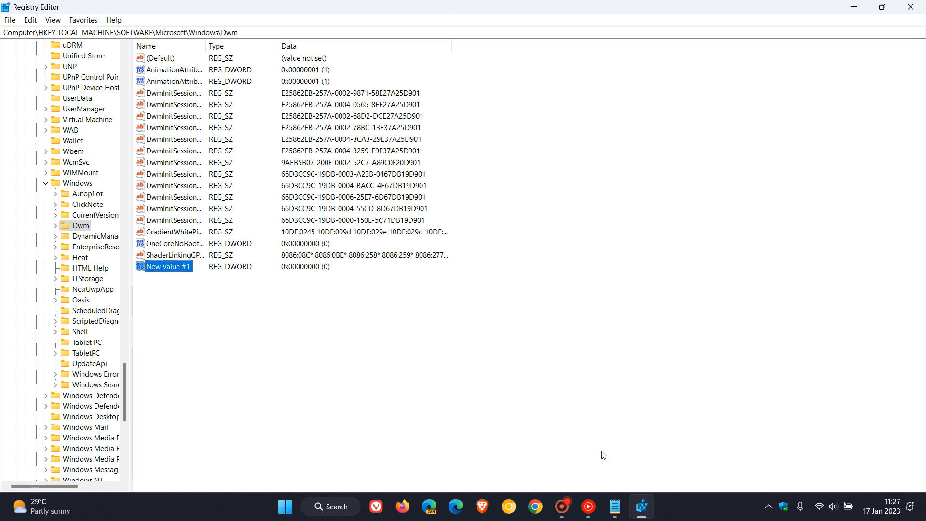
Copy the selected text 'OverlayTestMode' from Notepad.
click(614, 506)
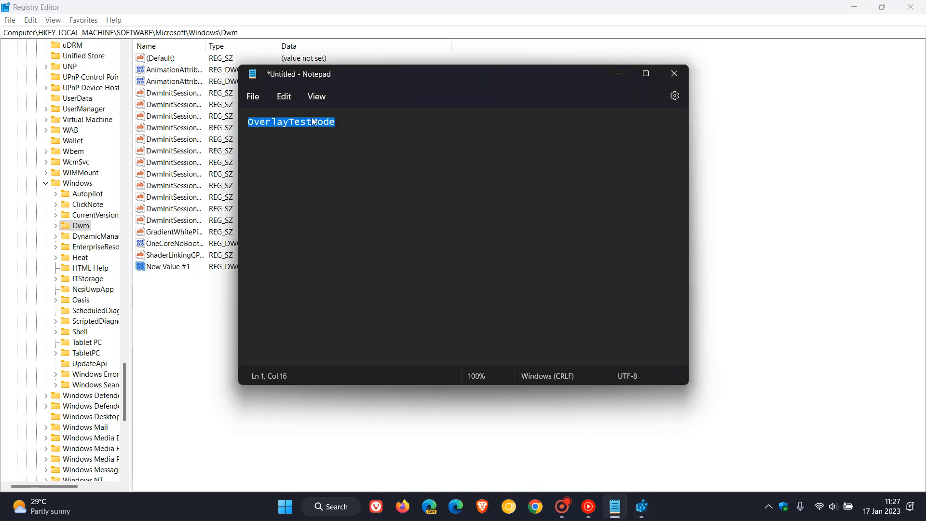
right_click(314, 122)
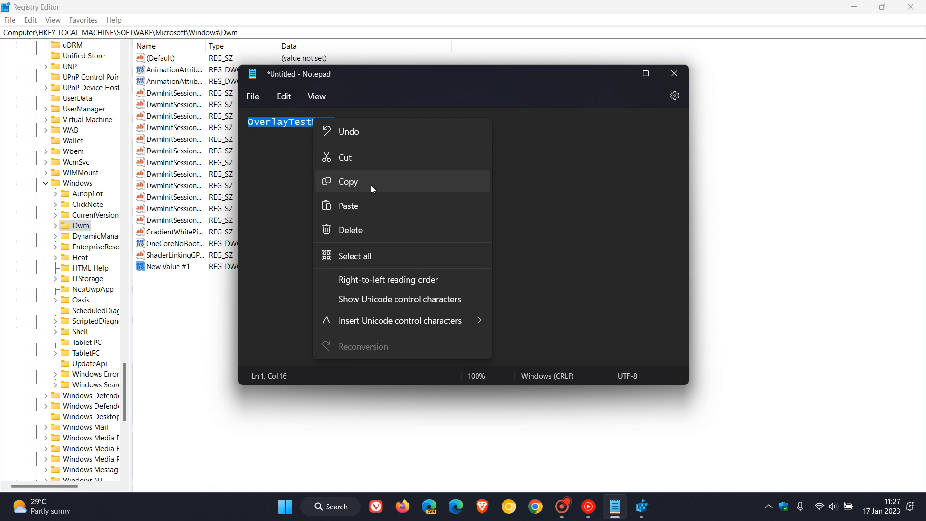
click(347, 181)
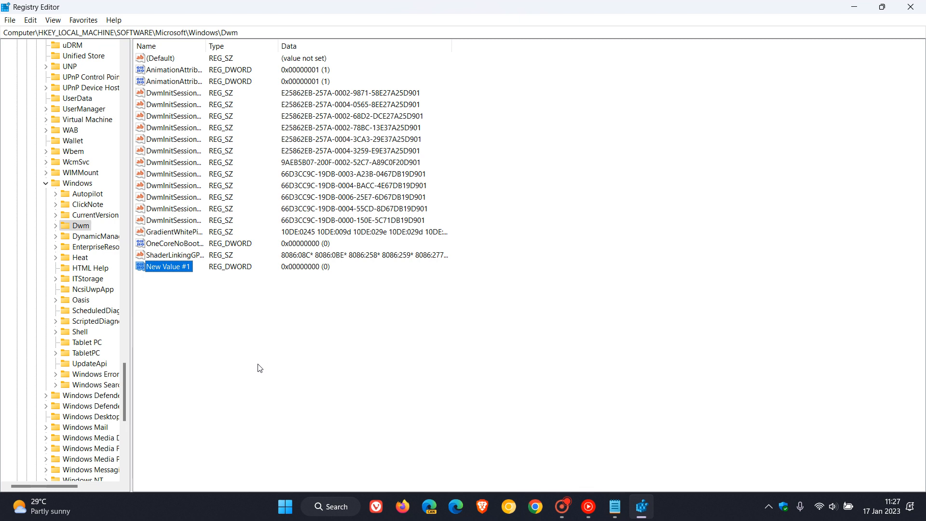
mouse_move(179, 269)
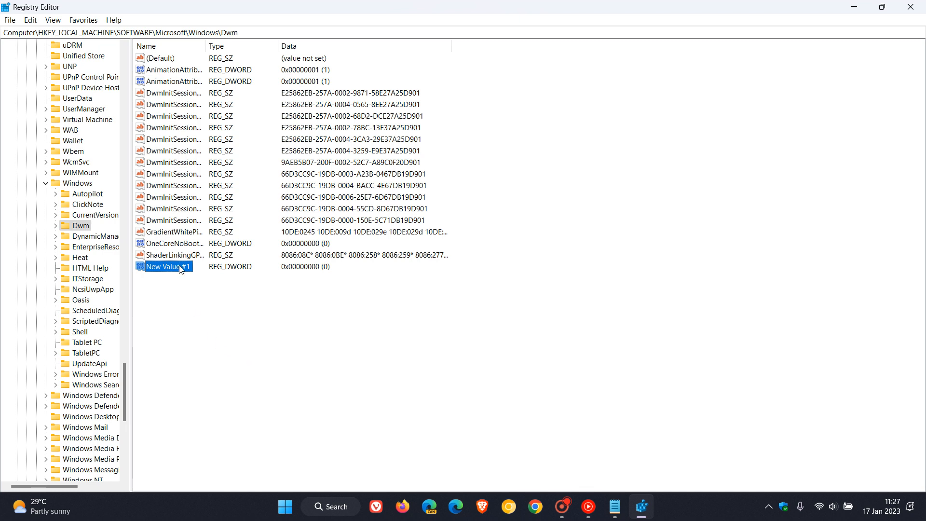
Rename 'New Value #1' under Dwm to OverlayTestMode.
right_click(166, 266)
text(OverlayTestMode)
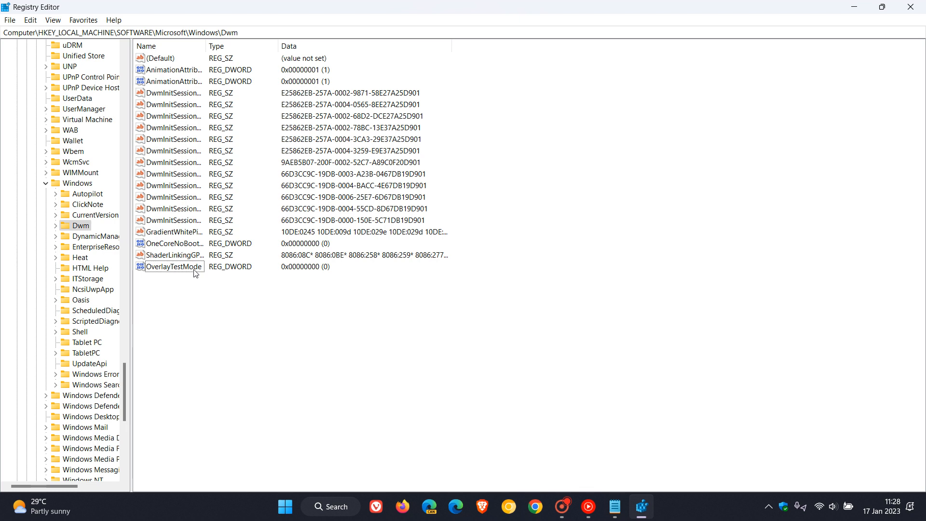
Enter 00000005 as OverlayTestMode's hexadecimal value data and save it.
double_click(174, 266)
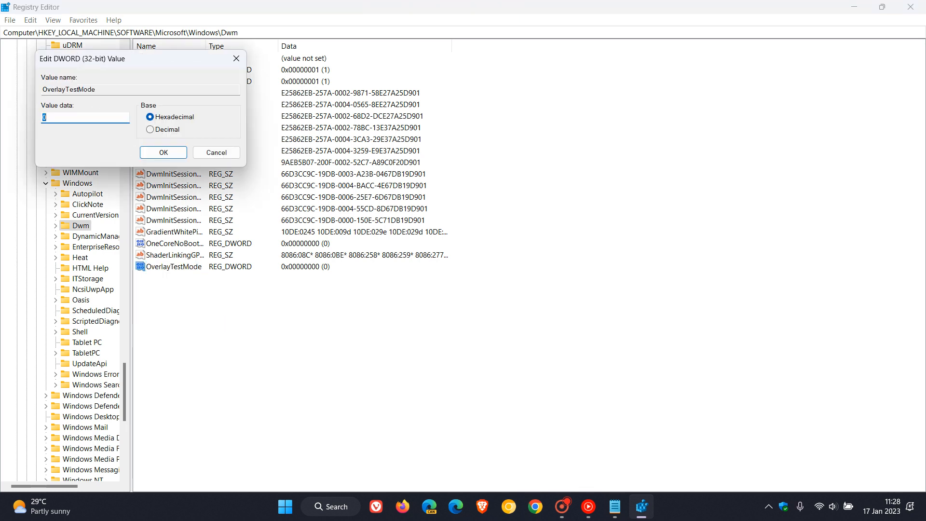
mouse_move(106, 142)
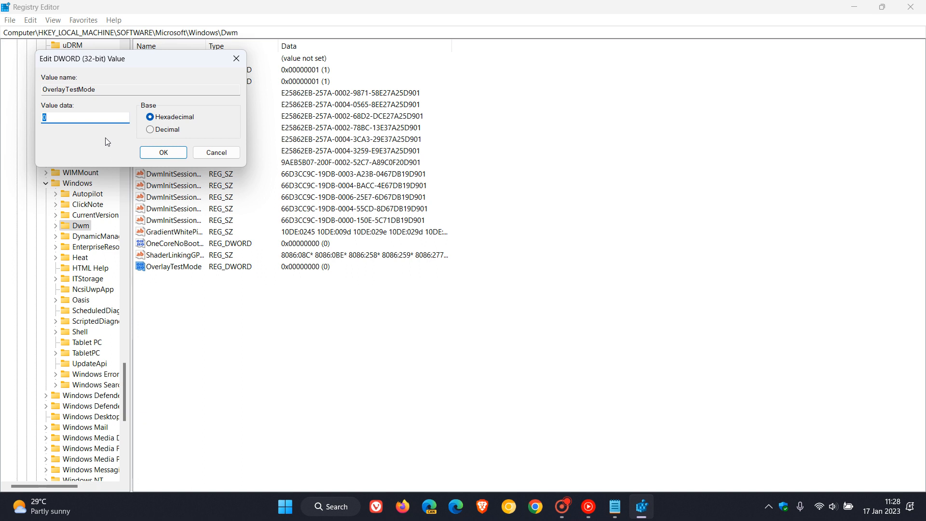
mouse_move(95, 145)
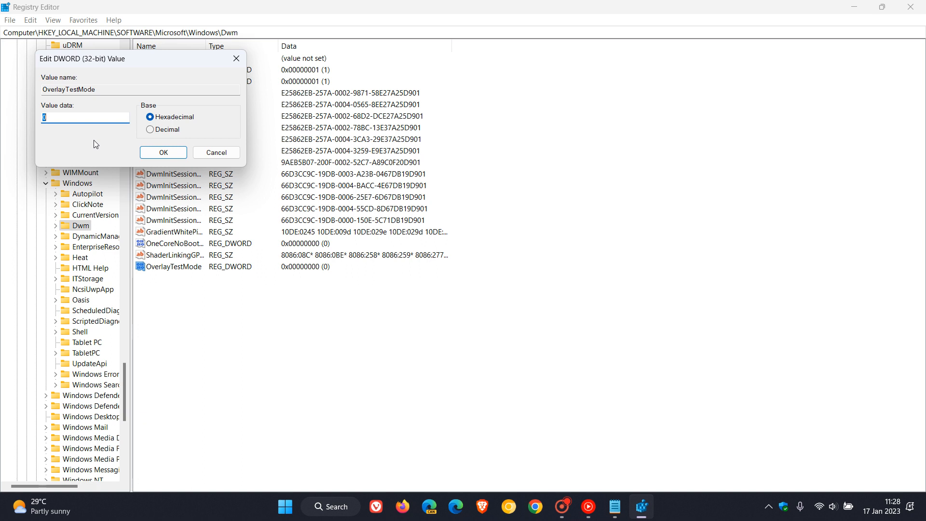
text(000000)
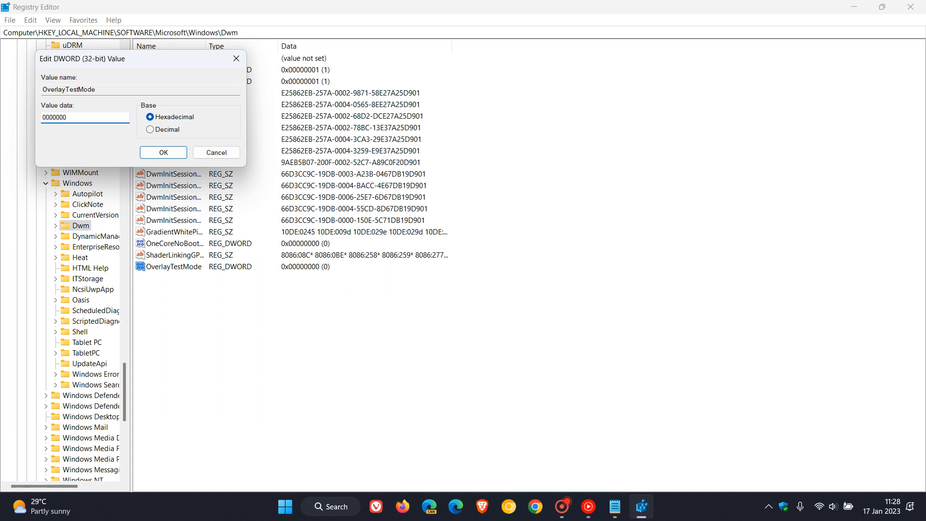
text(5)
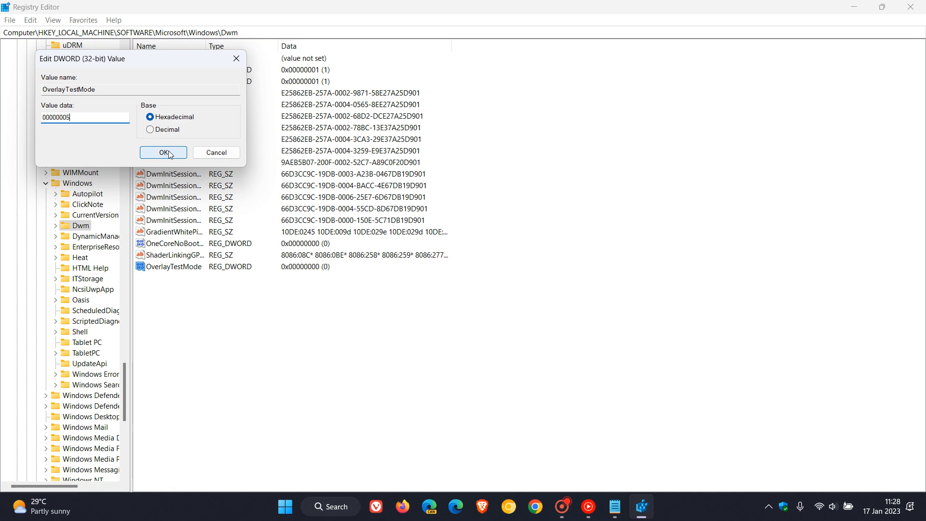
click(163, 152)
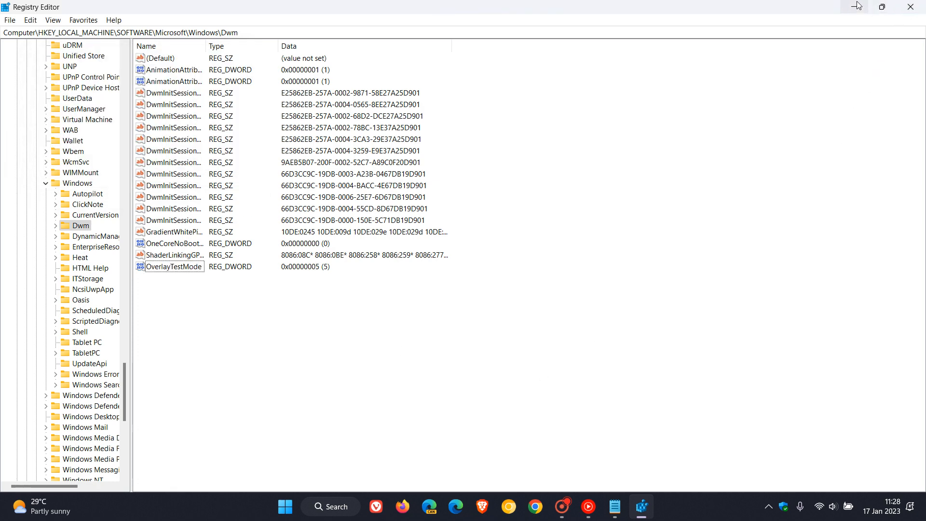
Minimize Registry Editor to reveal the empty desktop.
click(910, 7)
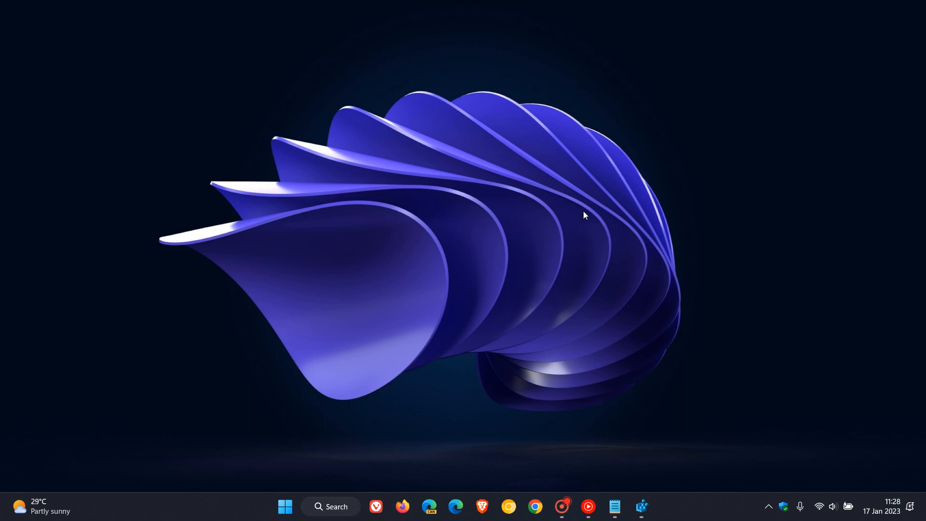
mouse_move(581, 212)
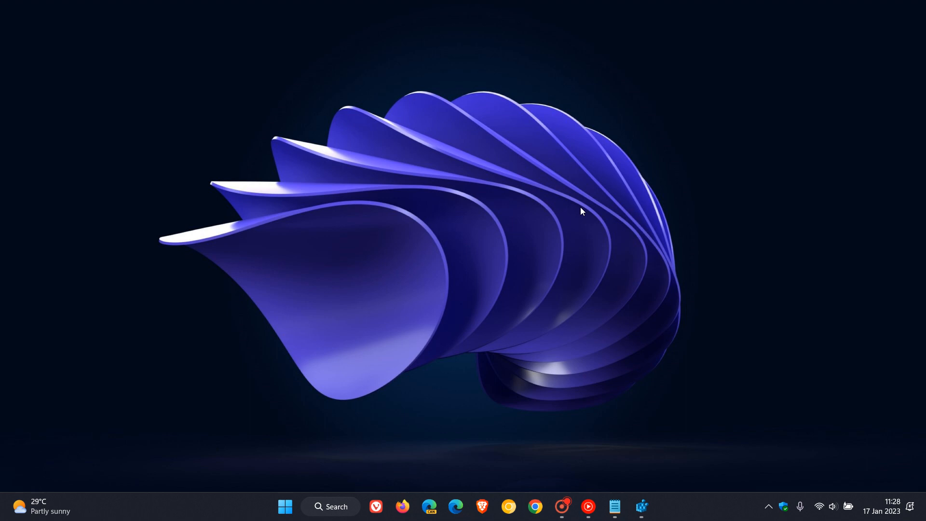
mouse_move(605, 216)
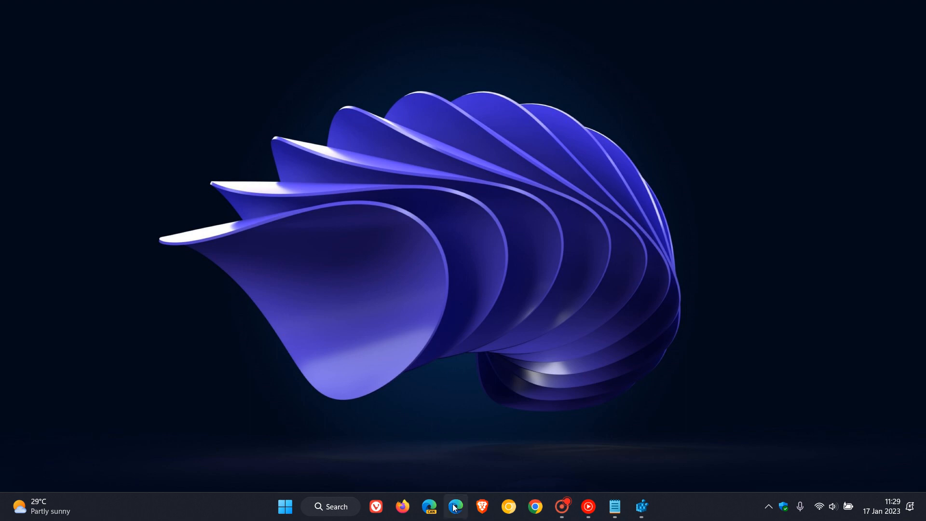
mouse_move(609, 197)
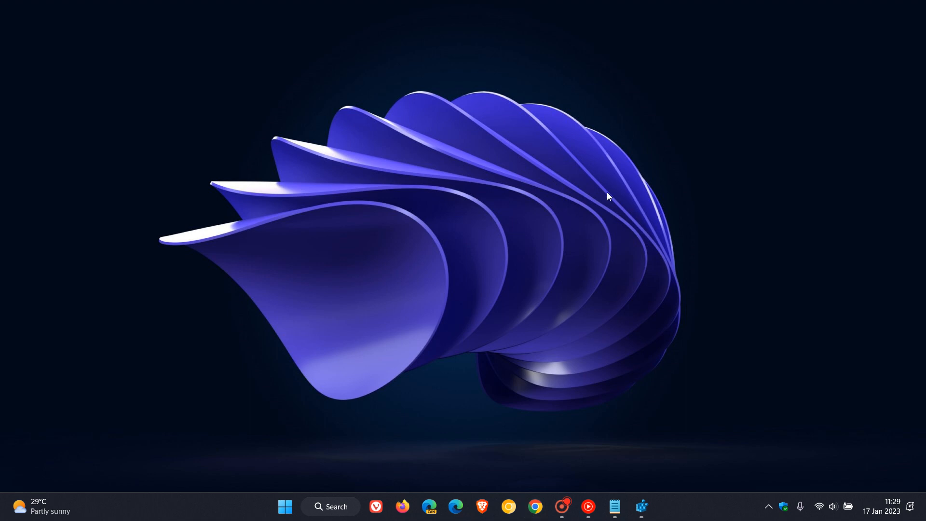
mouse_move(618, 195)
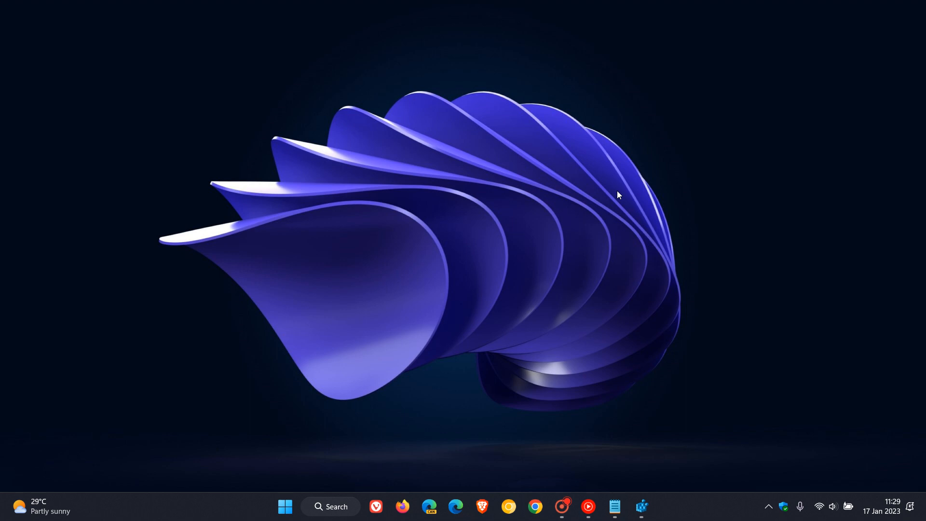
mouse_move(604, 165)
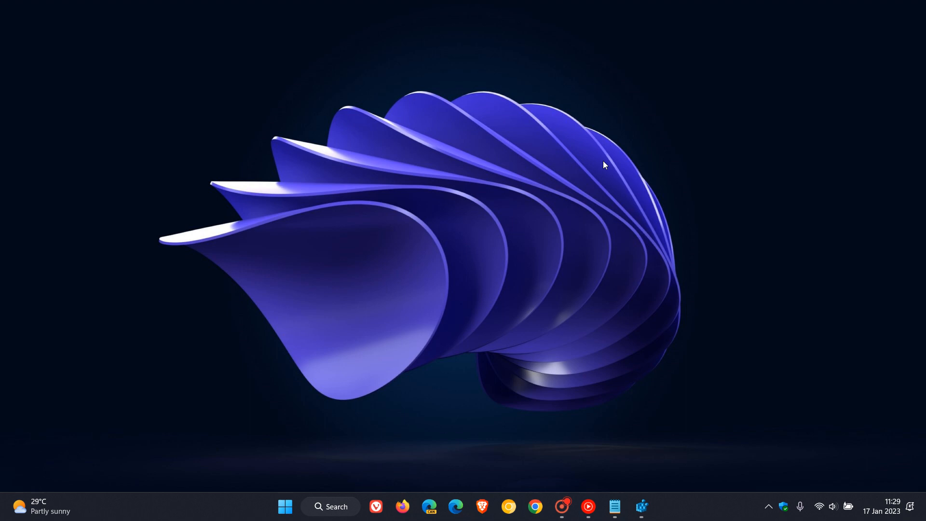
mouse_move(597, 230)
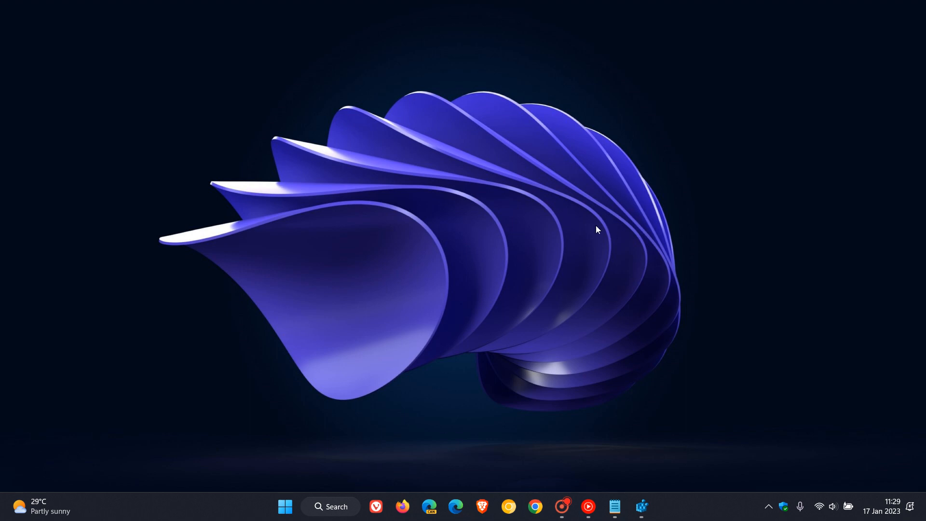
mouse_move(588, 190)
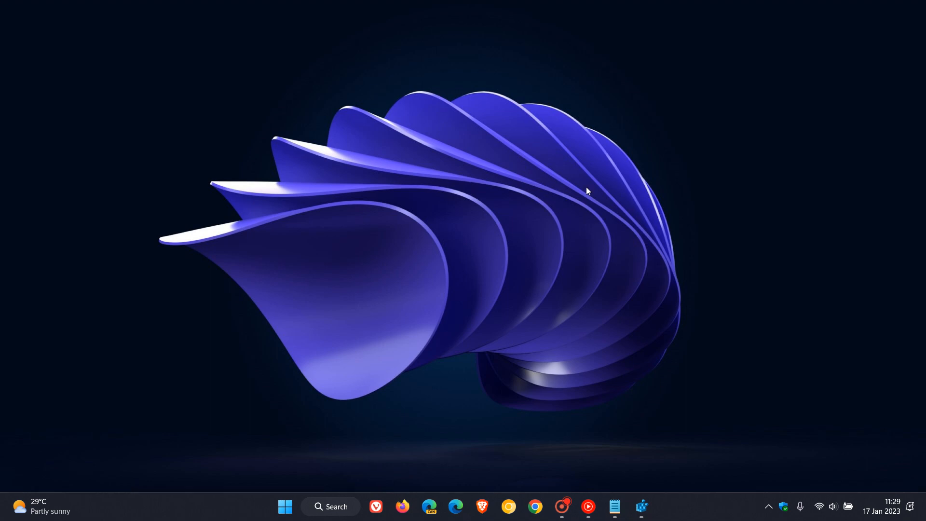
mouse_move(584, 213)
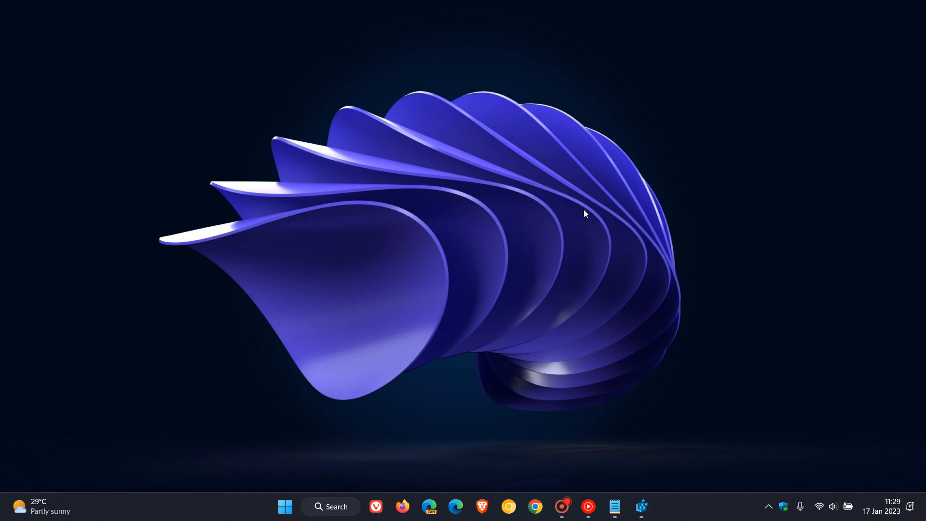
mouse_move(641, 507)
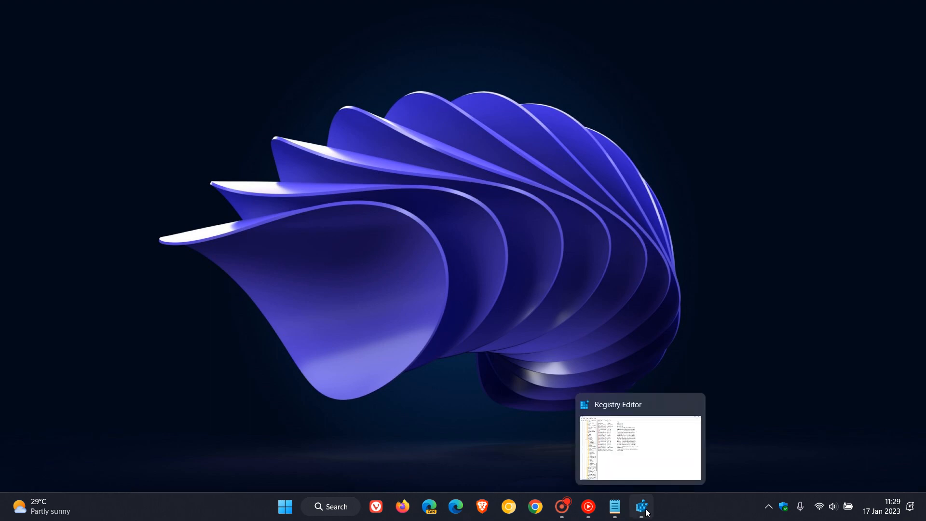
Restore Registry Editor, delete OverlayTestMode with confirmation, and close the window.
click(640, 443)
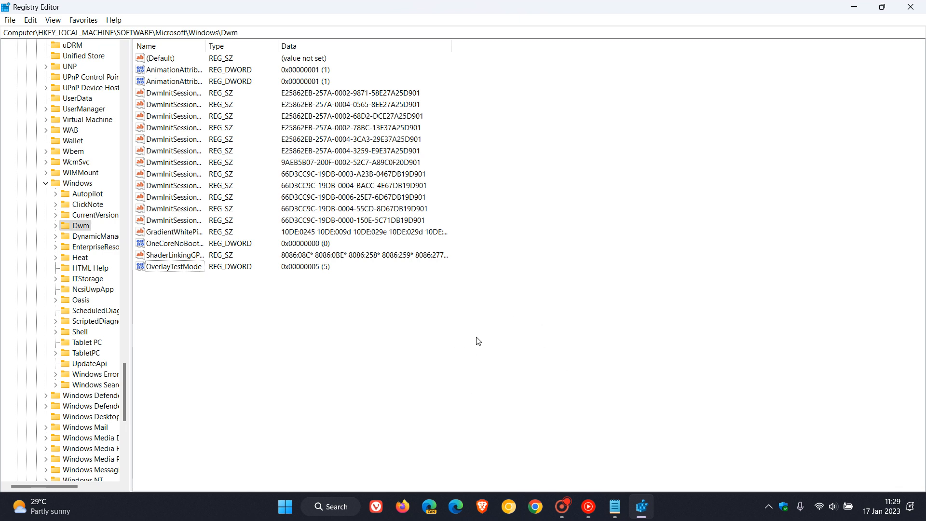
mouse_move(210, 305)
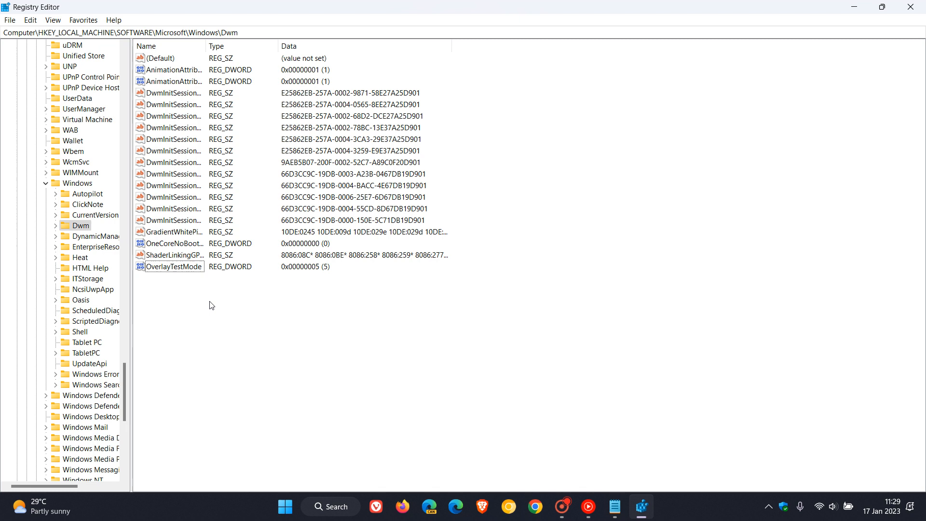
click(173, 267)
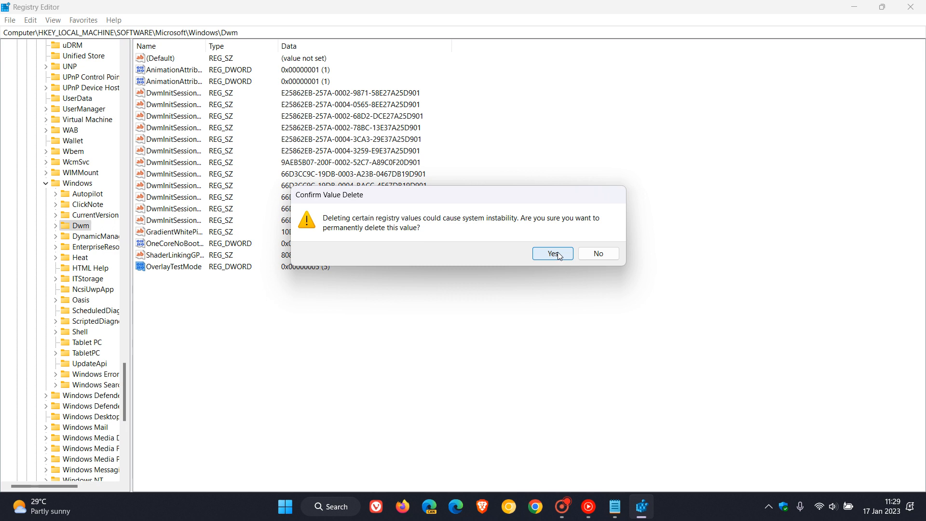
click(552, 254)
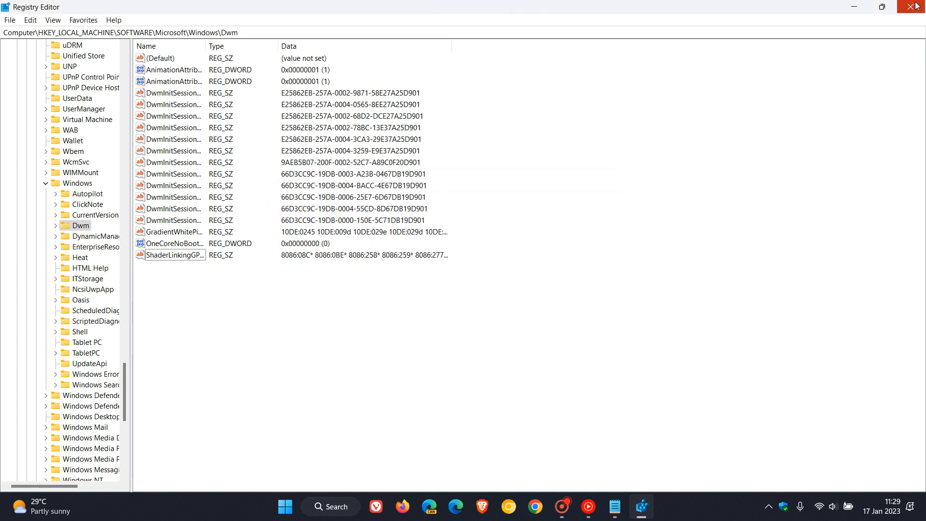
click(919, 6)
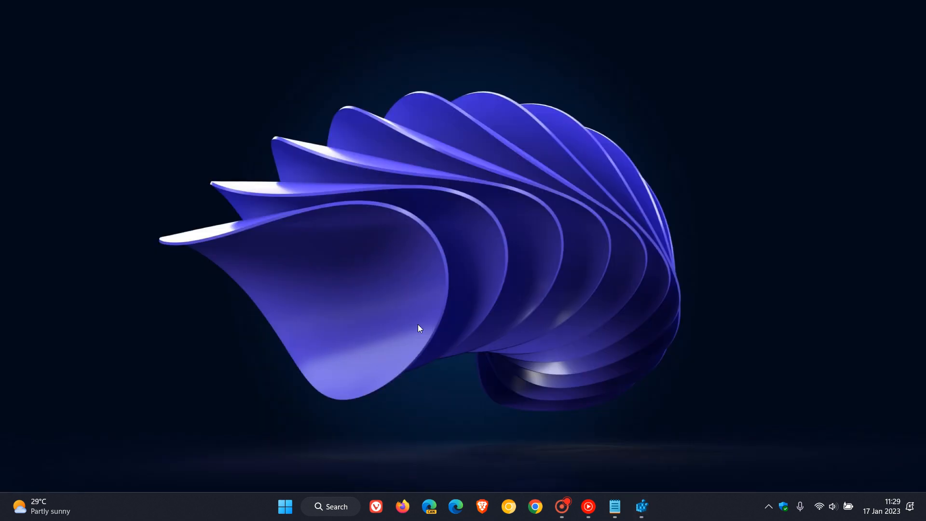
mouse_move(576, 232)
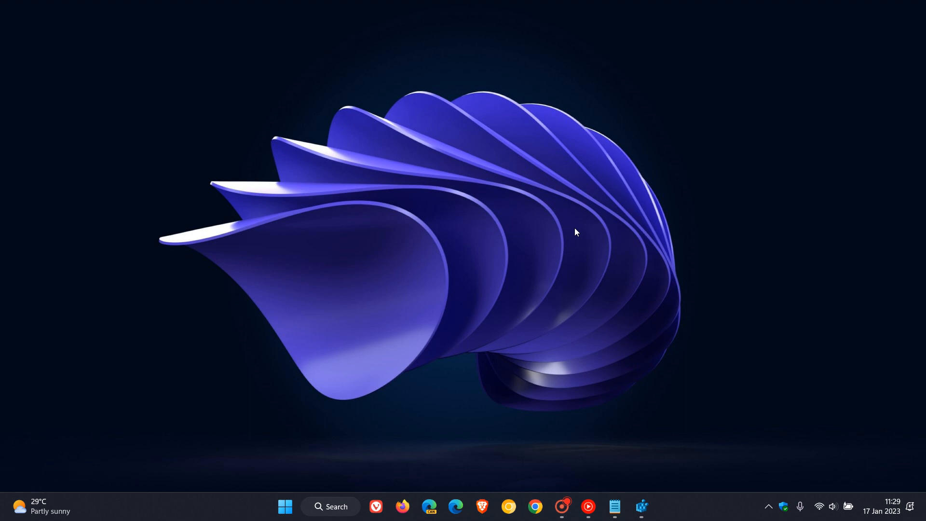
mouse_move(584, 216)
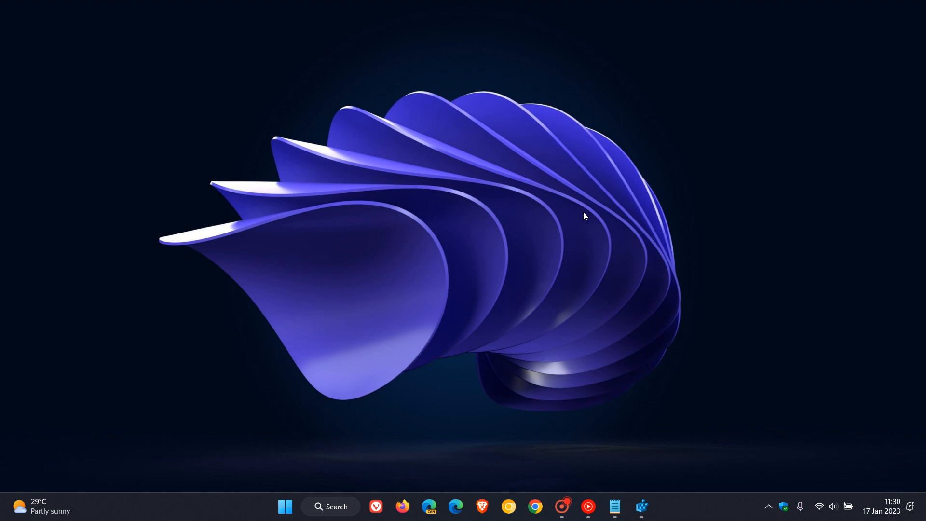
mouse_move(675, 250)
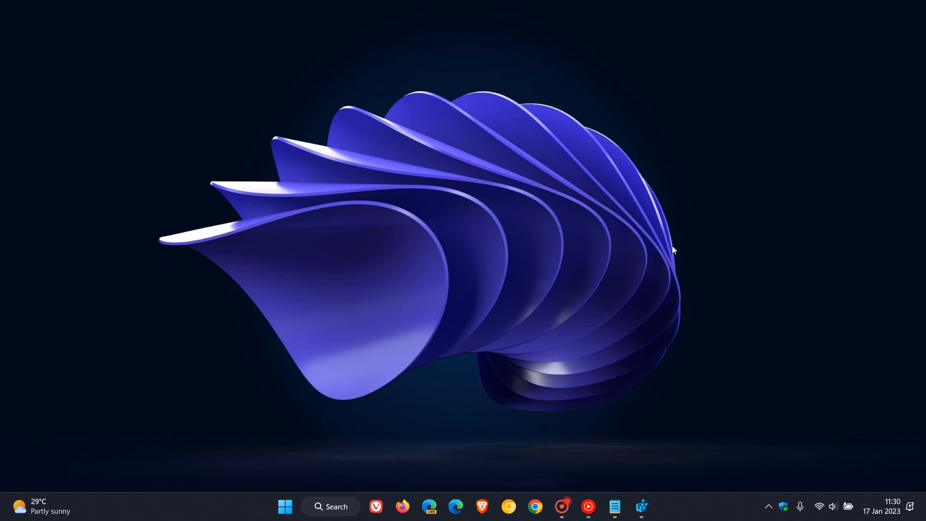
mouse_move(668, 245)
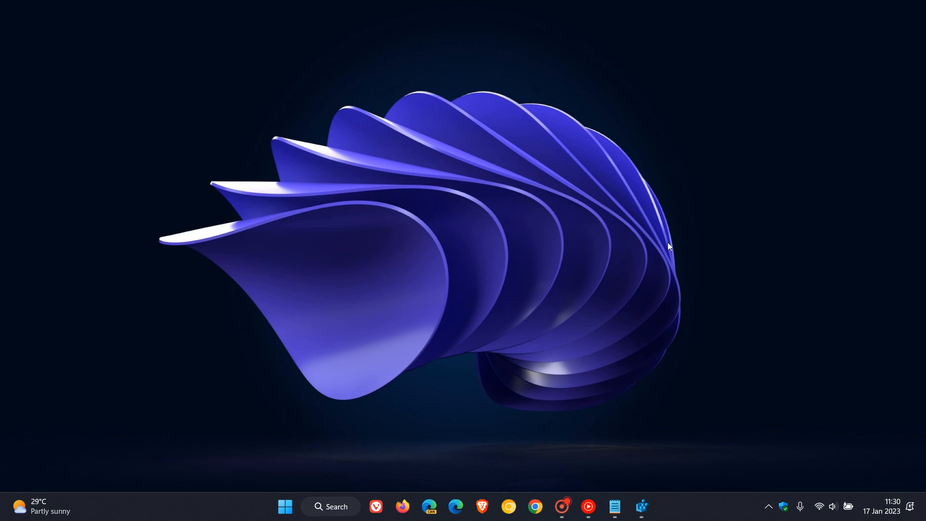